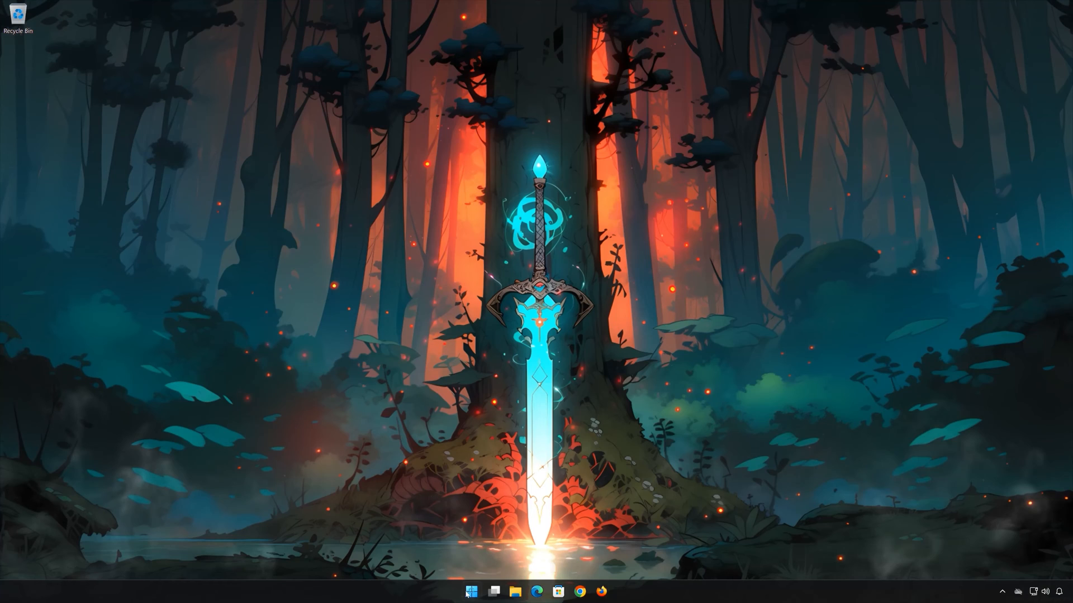
Step: Launch Windows Settings from the Start menu and go to the Apps page
{"action": "left_click", "coordinate": [471, 591]}
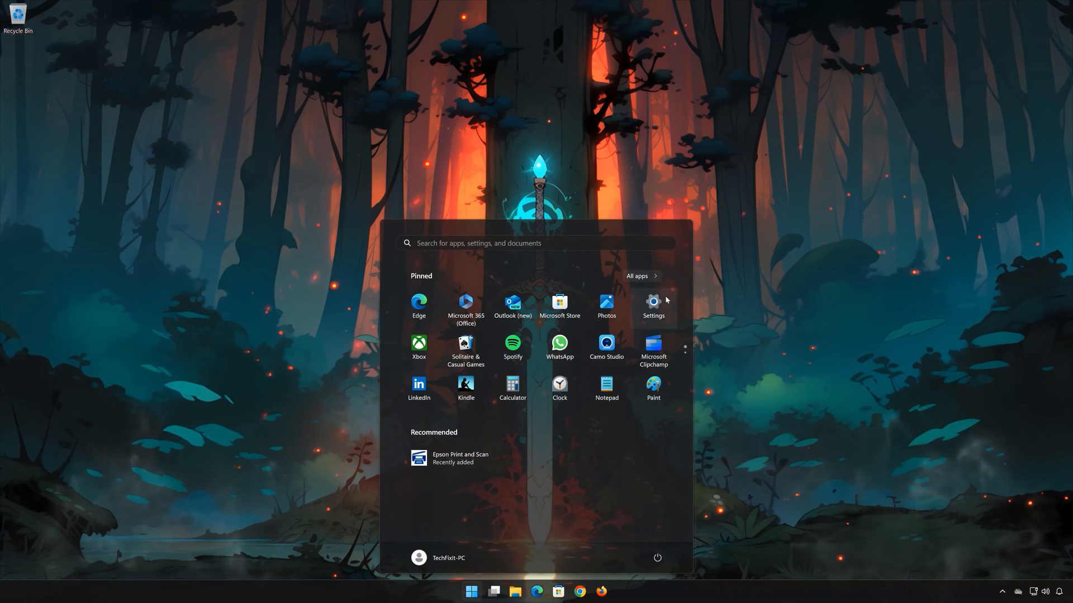
{"action": "left_click", "coordinate": [653, 304]}
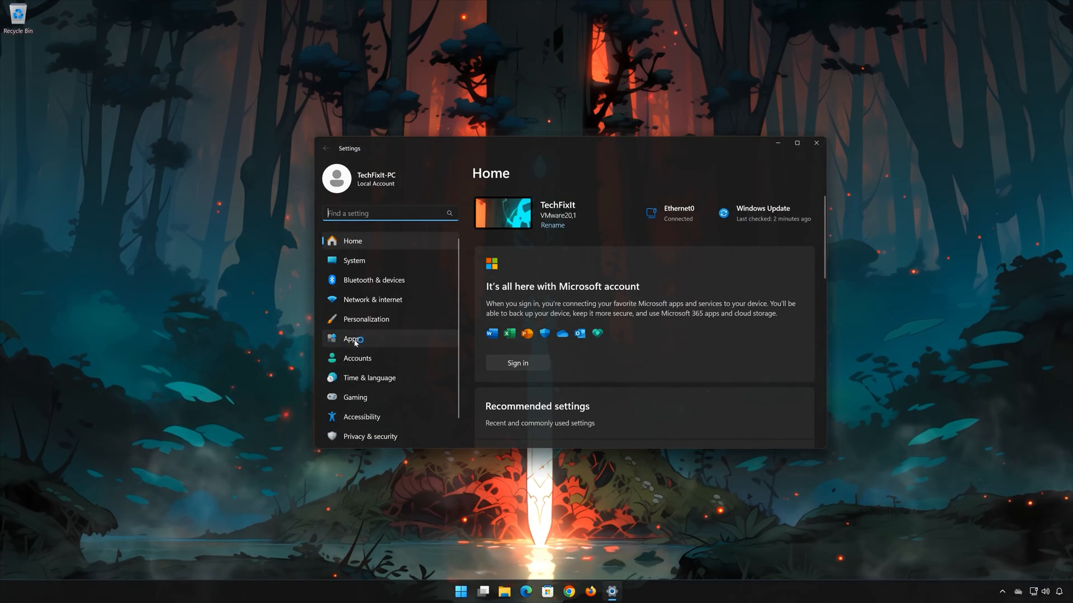
{"action": "left_click", "coordinate": [350, 338]}
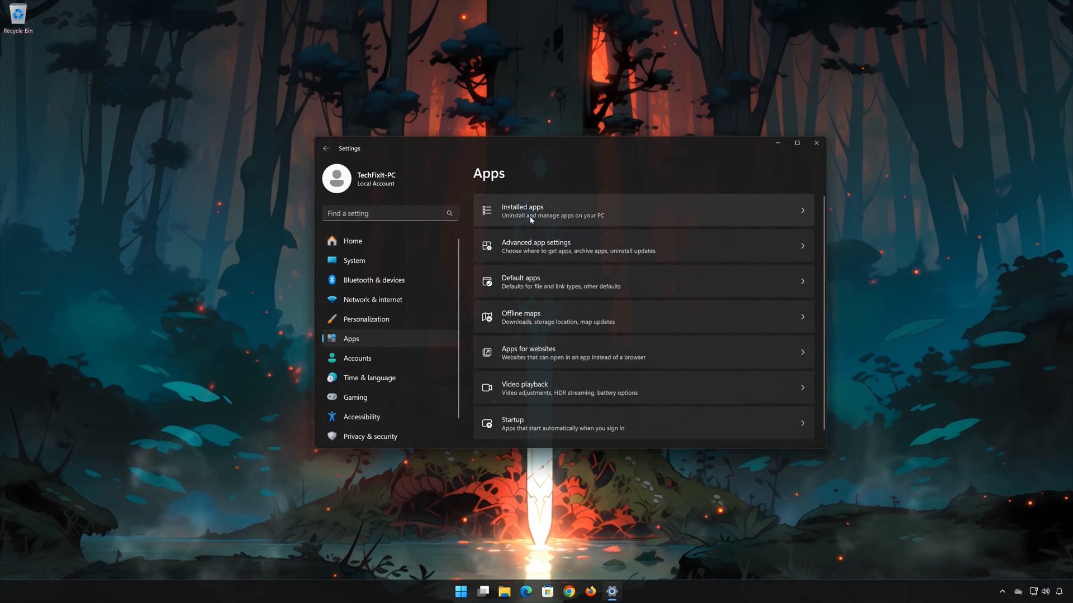
Step: Scroll Installed apps to Epson Print and Scan and reveal its options menu
{"action": "left_click", "coordinate": [530, 210]}
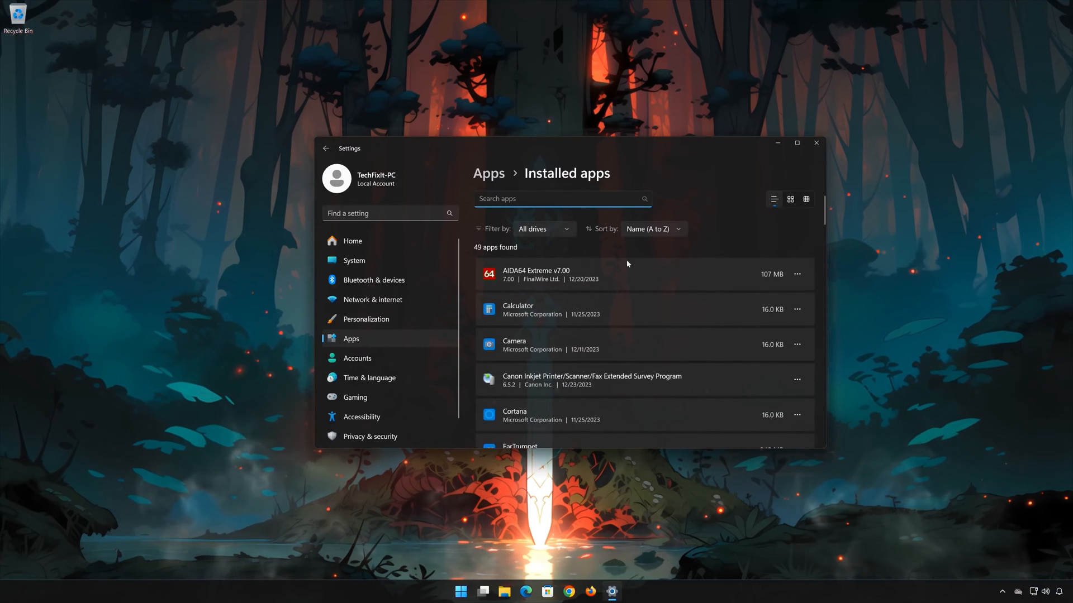
{"action": "scroll", "scroll_direction": "down", "scroll_amount": 3}
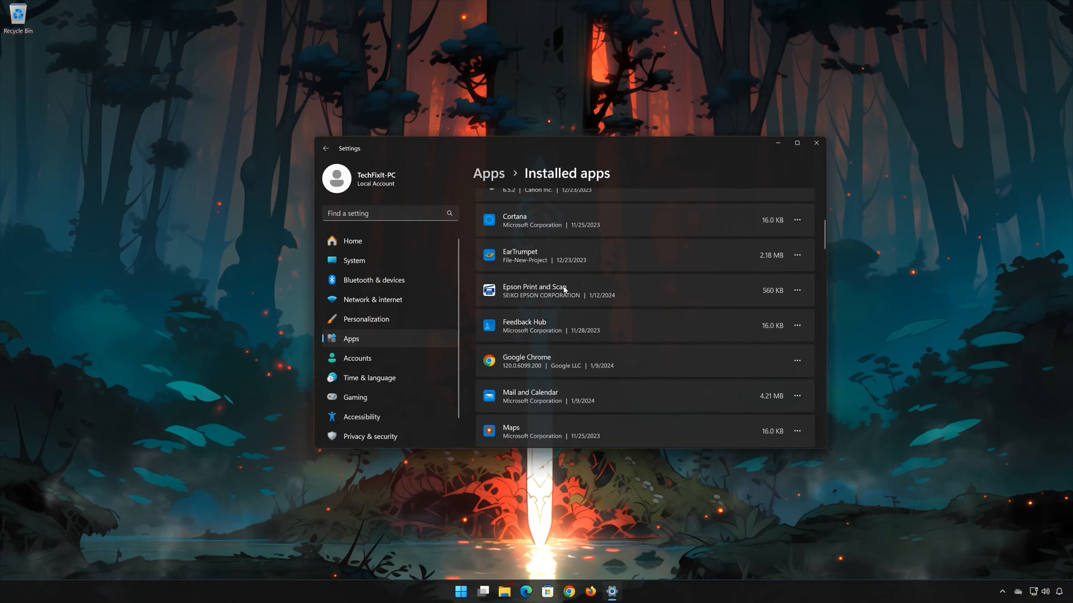
{"action": "mouse_move", "coordinate": [822, 284]}
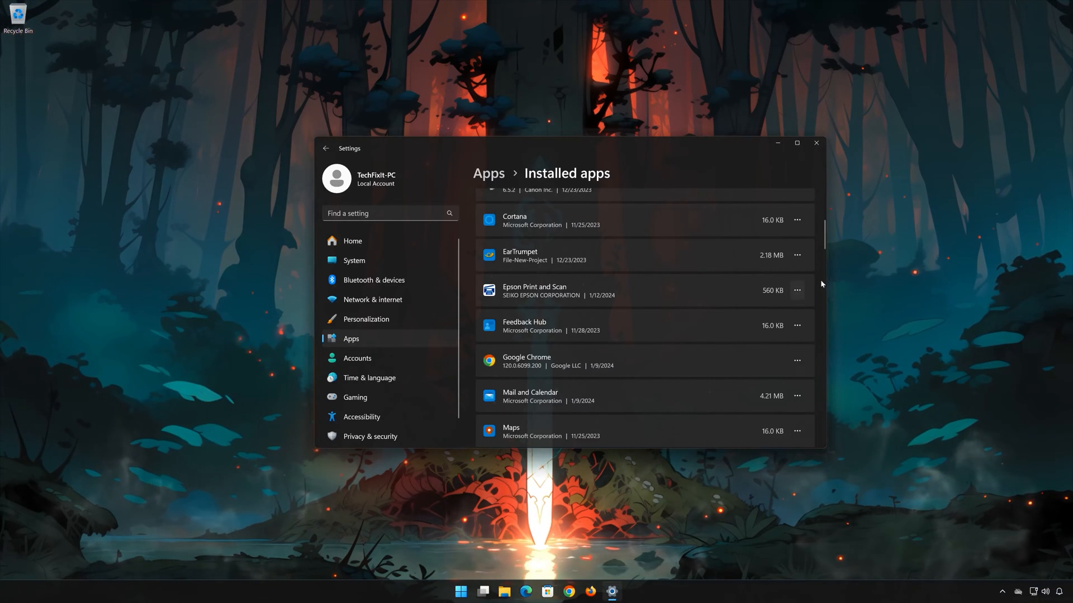
{"action": "left_click", "coordinate": [797, 291]}
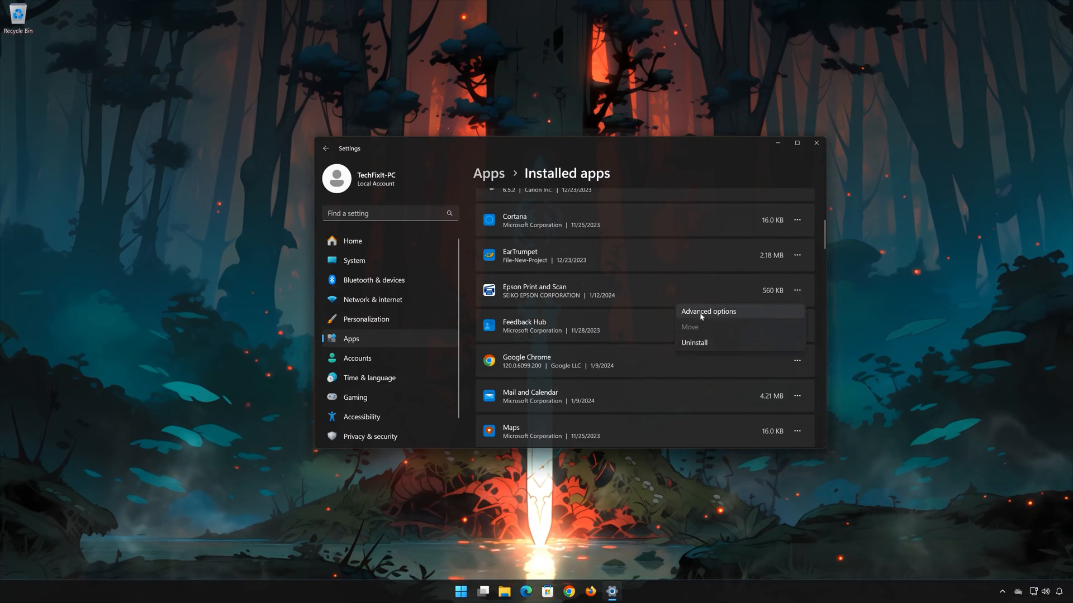
Step: Uninstall Epson Print and Scan from its Advanced options page and close Settings
{"action": "left_click", "coordinate": [708, 311]}
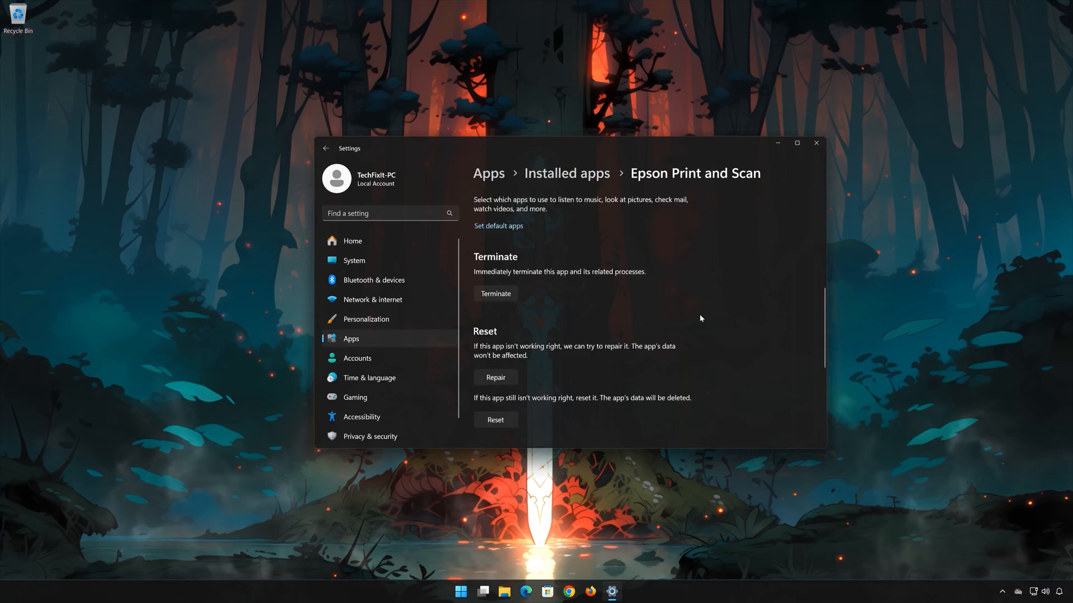
{"action": "scroll", "scroll_direction": "down", "scroll_amount": 3}
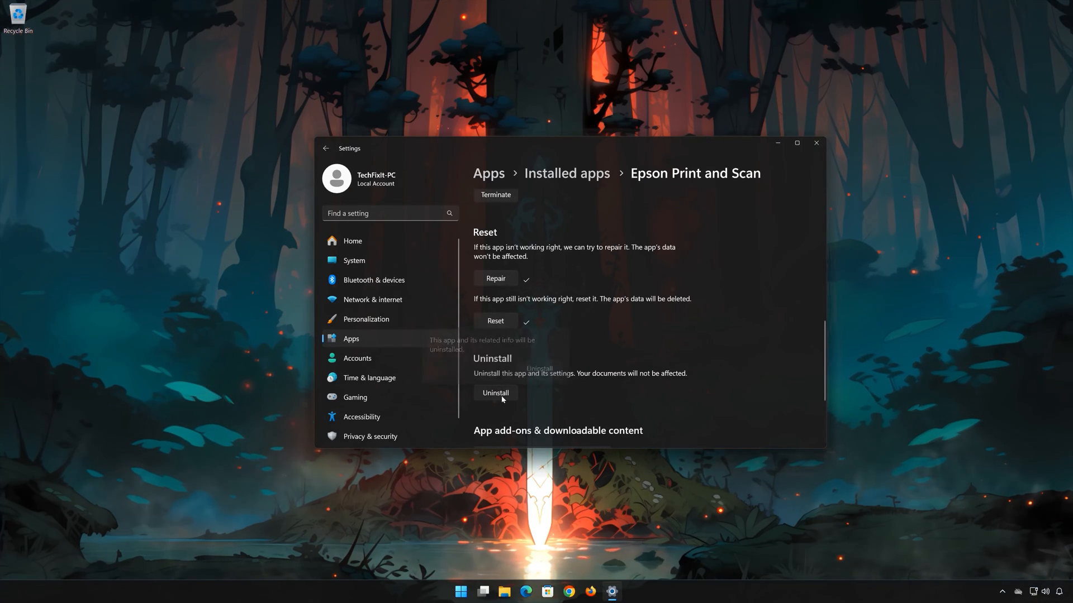
{"action": "left_click", "coordinate": [495, 392]}
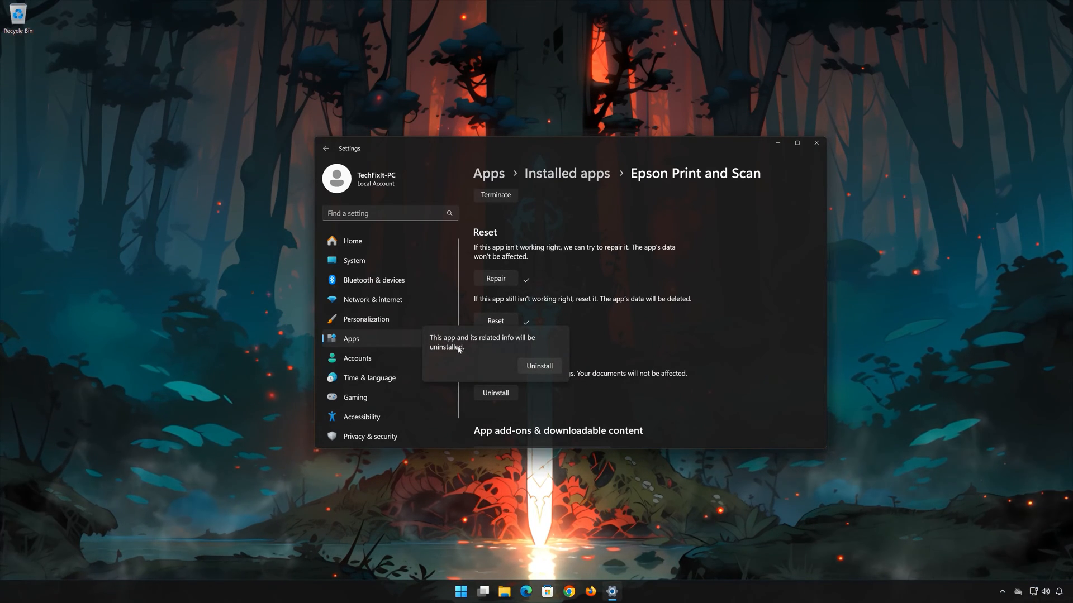
{"action": "mouse_move", "coordinate": [529, 385]}
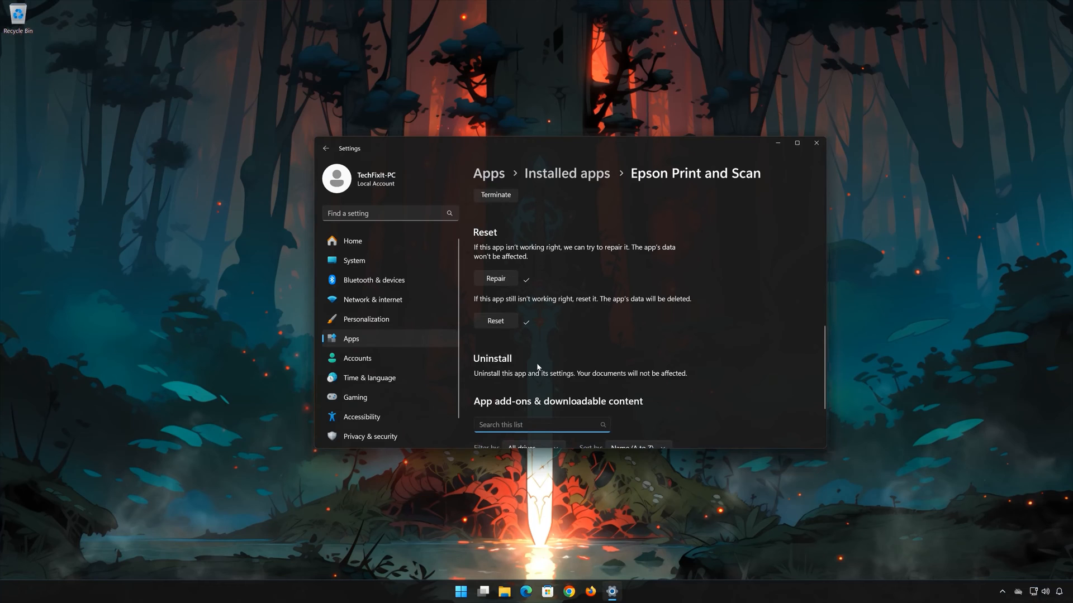
{"action": "mouse_move", "coordinate": [817, 143]}
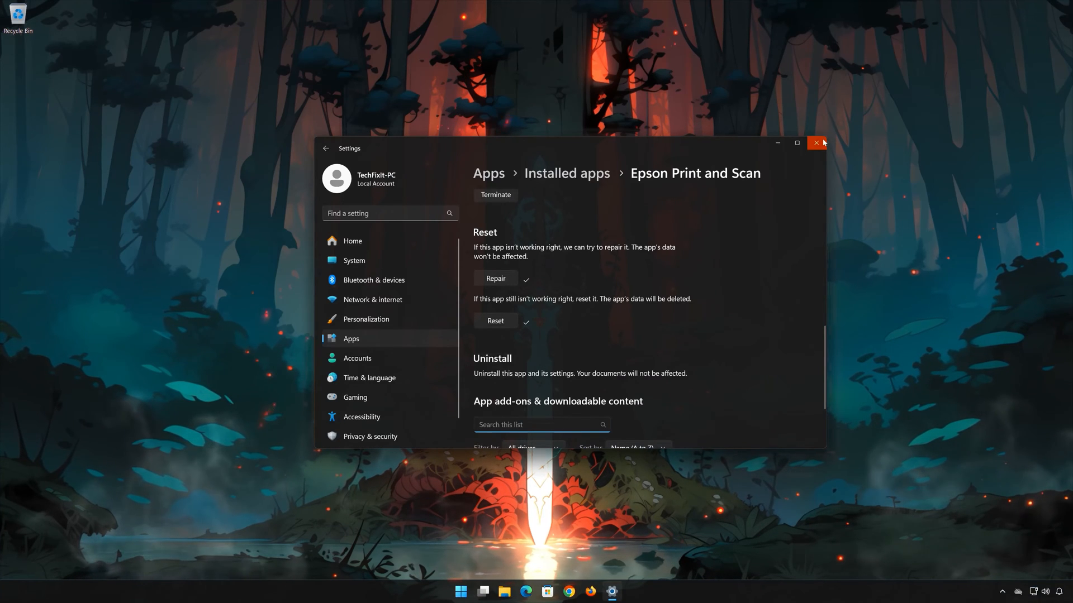
{"action": "left_click", "coordinate": [816, 143]}
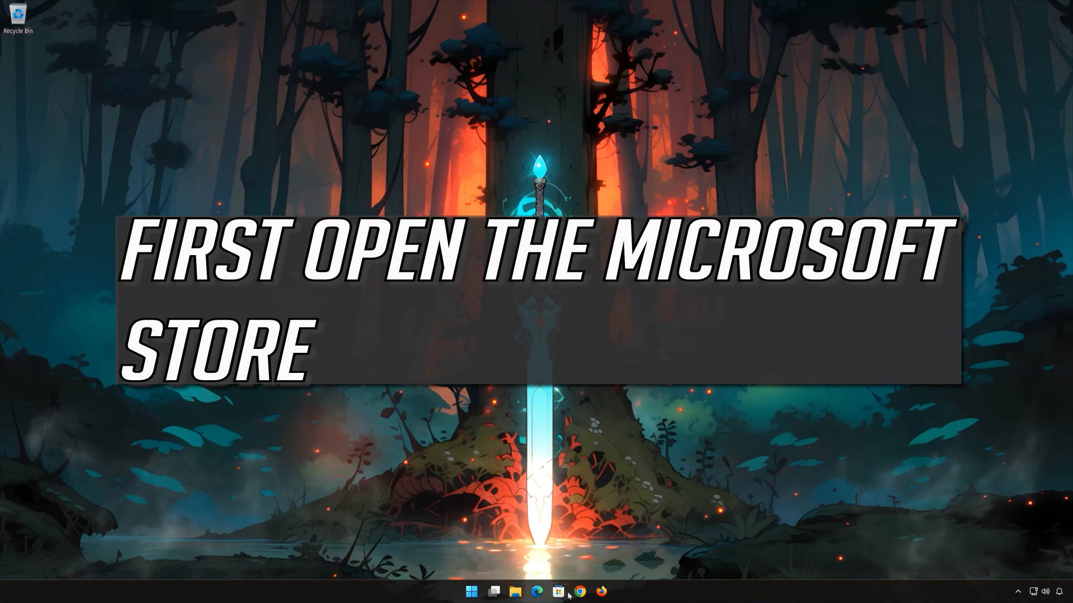
Step: Search Microsoft Store for 'epson' and open the Epson Print and Scan listing
{"action": "left_click", "coordinate": [556, 591]}
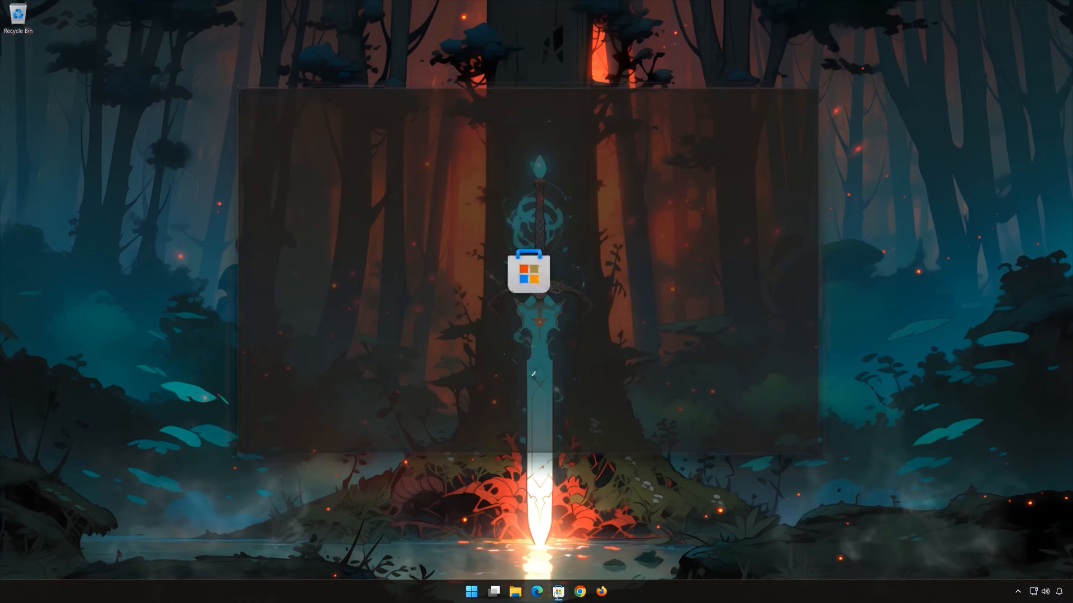
{"action": "left_click", "coordinate": [557, 591]}
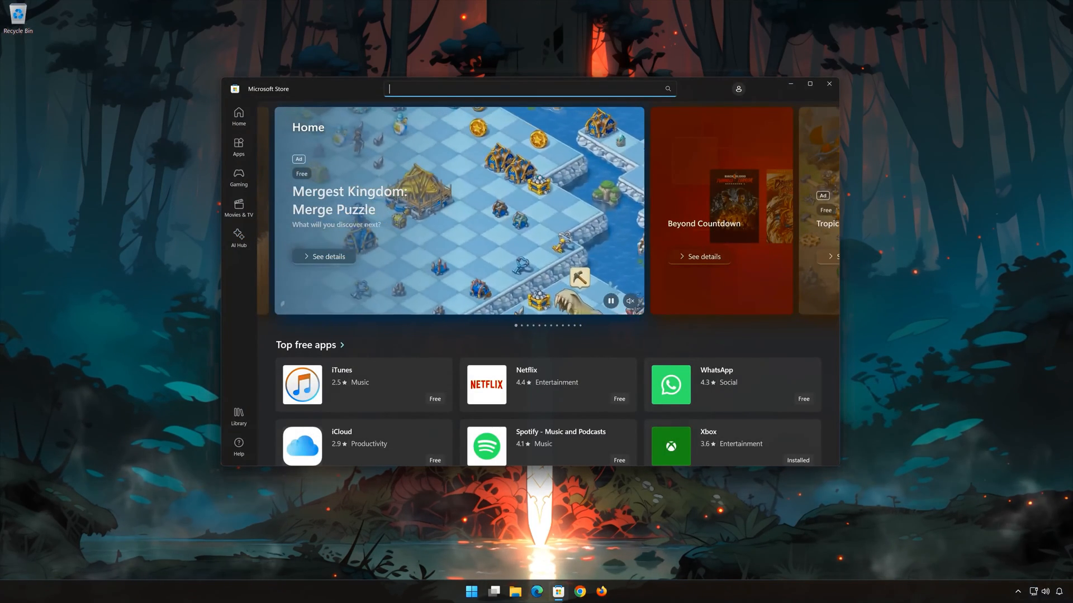
{"action": "type", "text": "epson"}
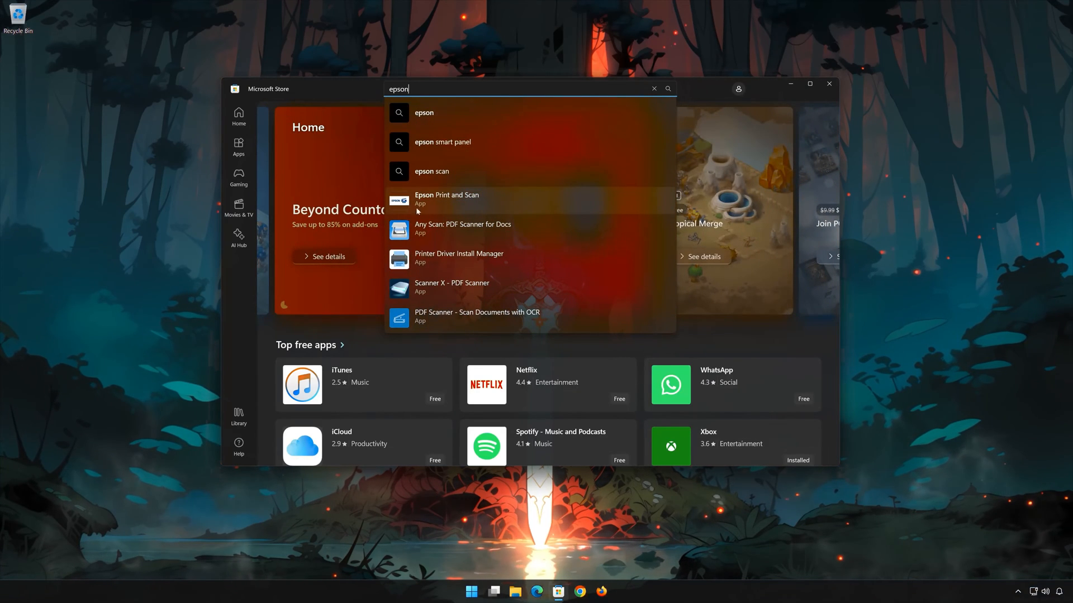
{"action": "mouse_move", "coordinate": [459, 204]}
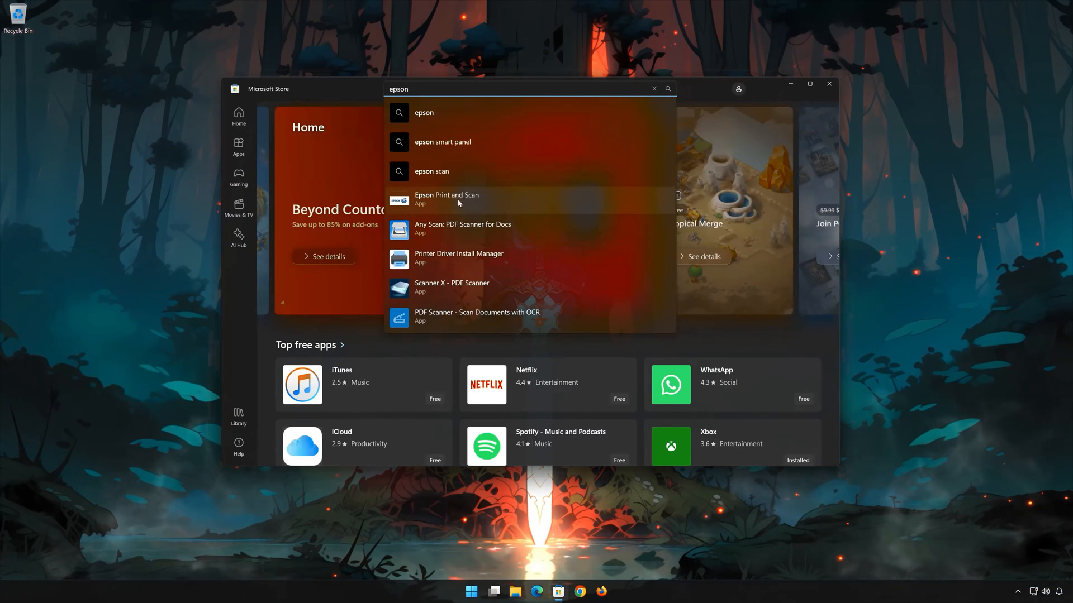
{"action": "left_click", "coordinate": [447, 199]}
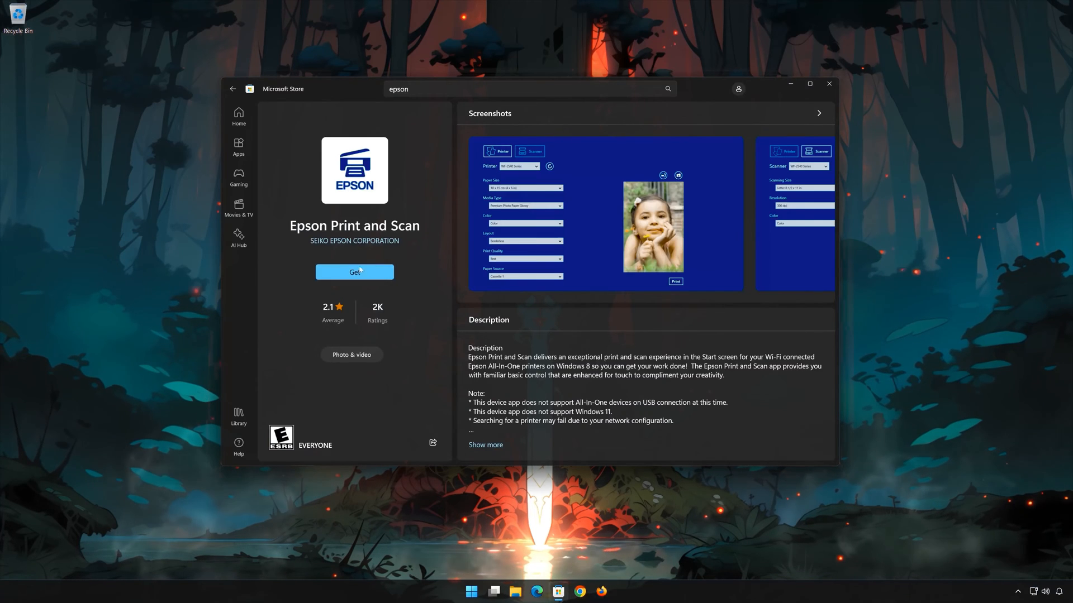
Step: Get Epson Print and Scan from its Store page and let it install
{"action": "left_click", "coordinate": [354, 272]}
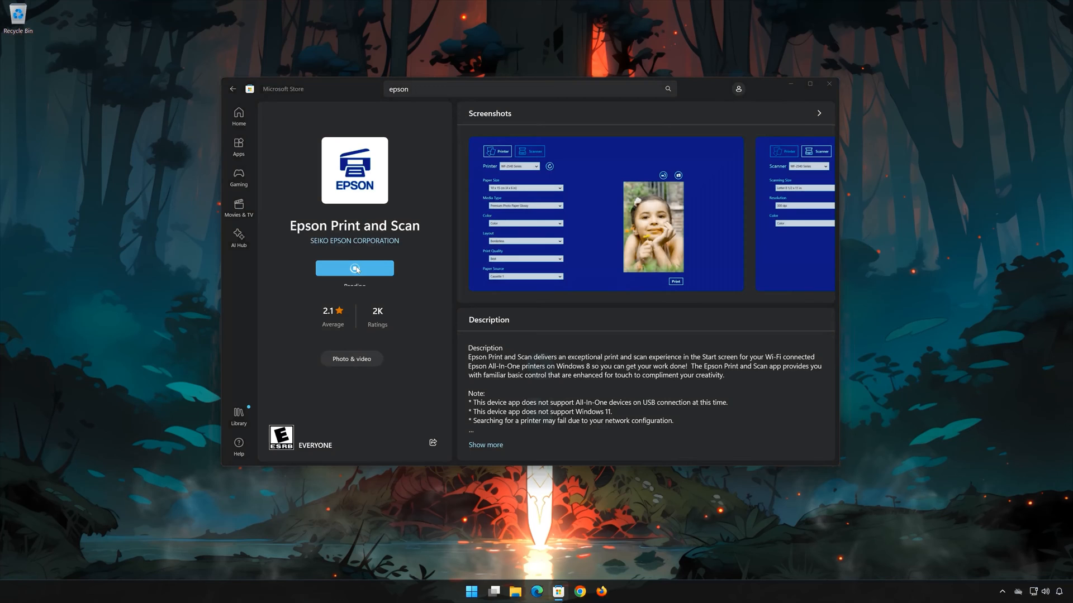
{"action": "left_click", "coordinate": [354, 268]}
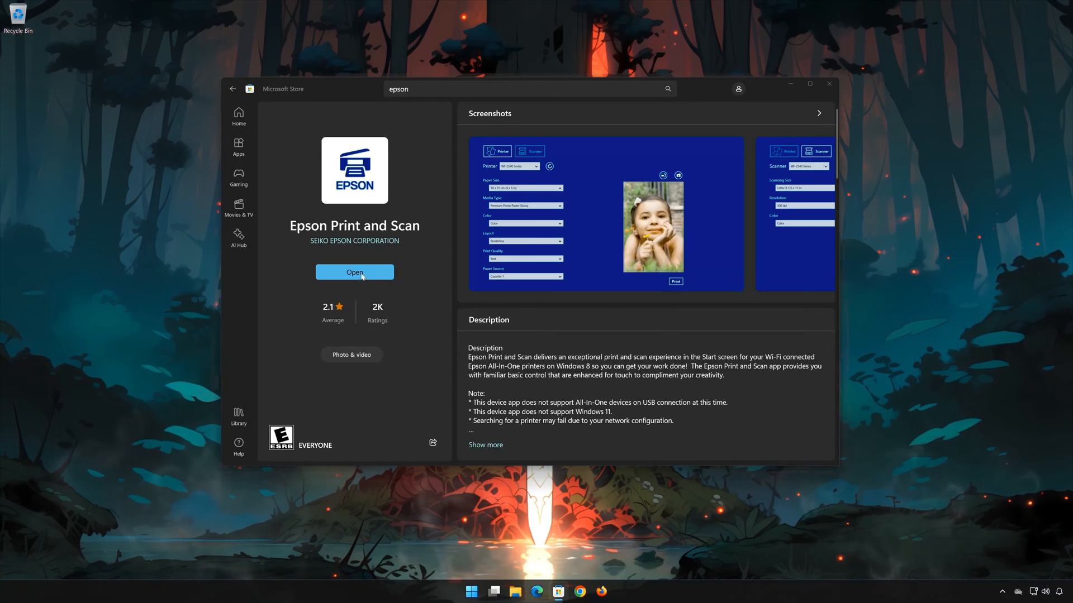
Step: Open Epson Print and Scan to its Printer panel, then close it and Microsoft Store
{"action": "left_click", "coordinate": [354, 273]}
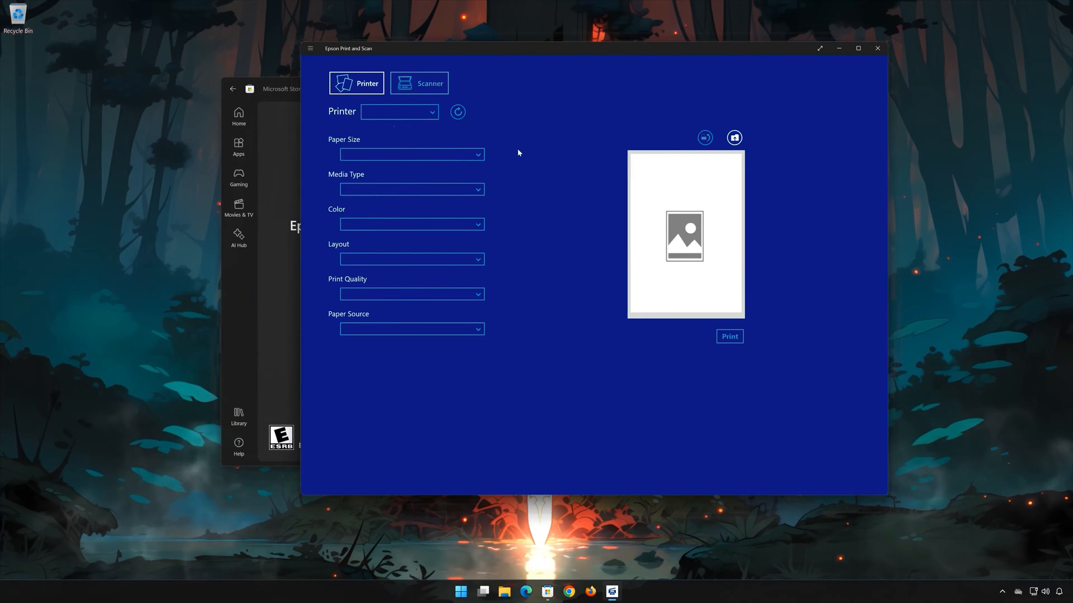
{"action": "mouse_move", "coordinate": [877, 48]}
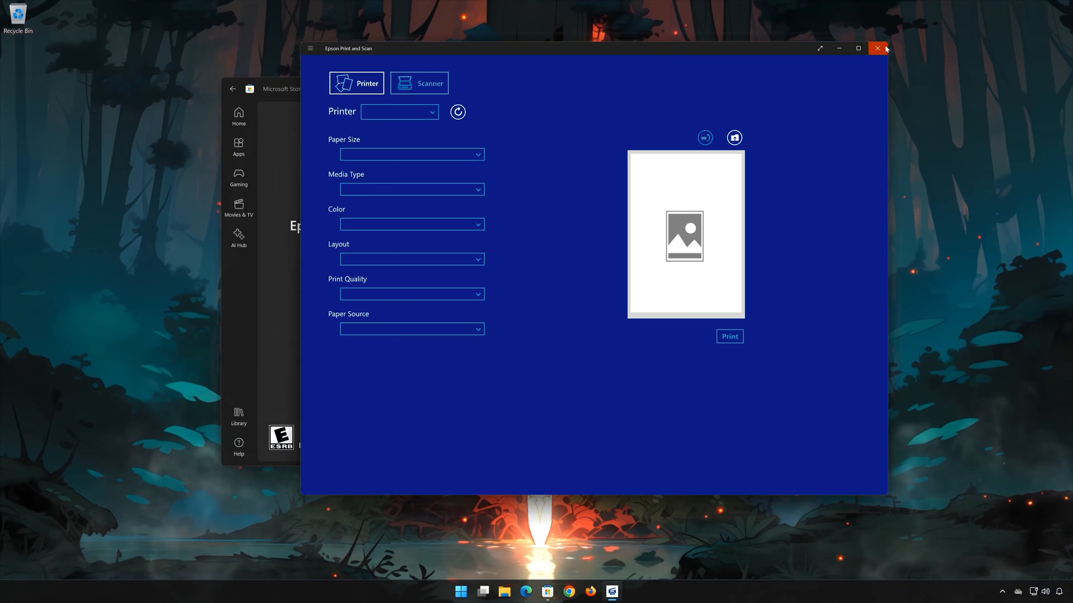
{"action": "left_click", "coordinate": [877, 48]}
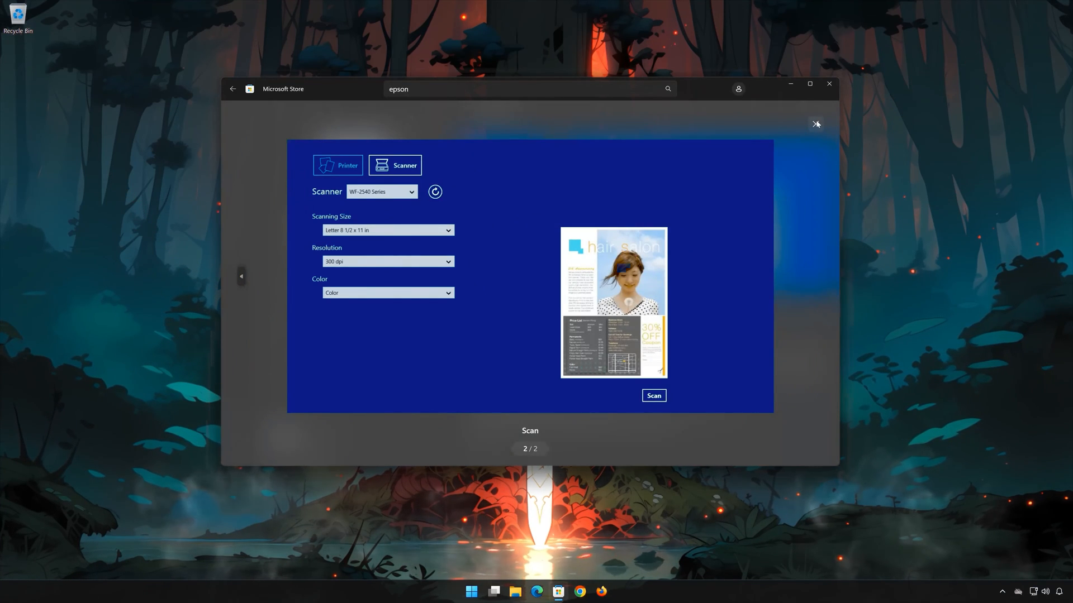
{"action": "left_click", "coordinate": [829, 84]}
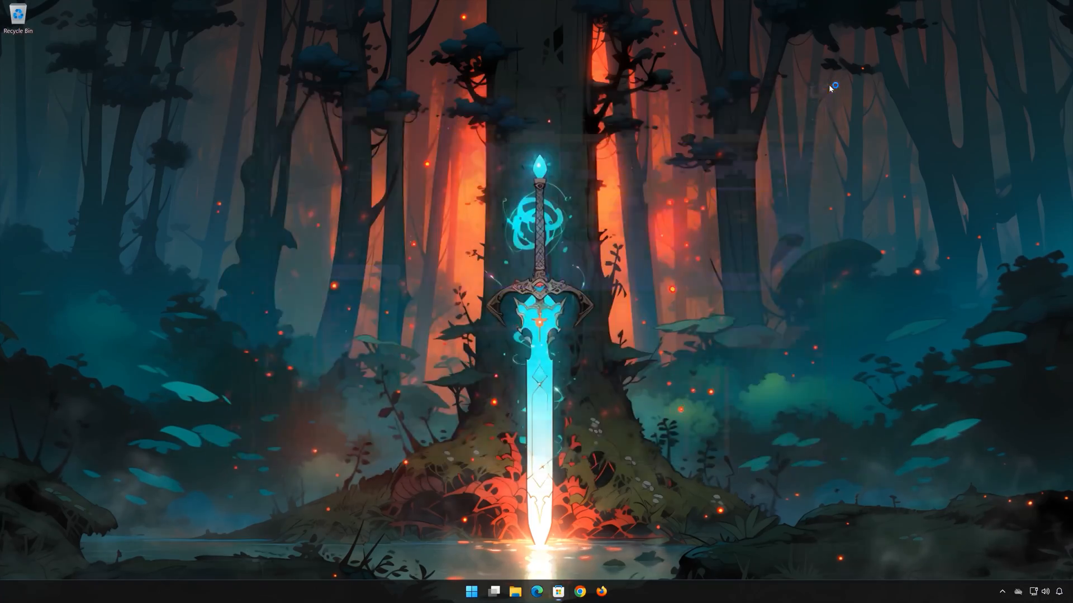